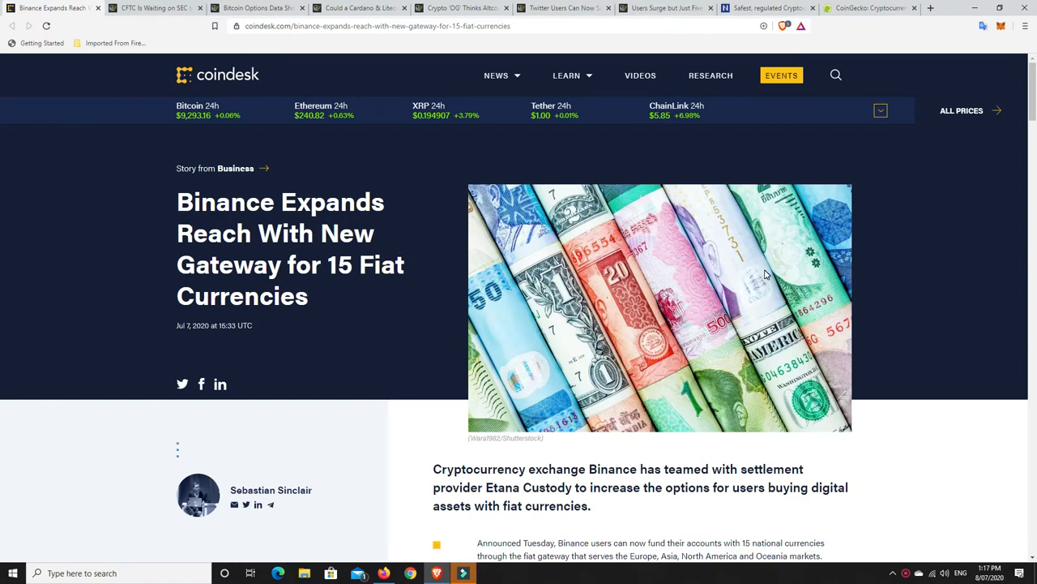
mouse_move(784, 281)
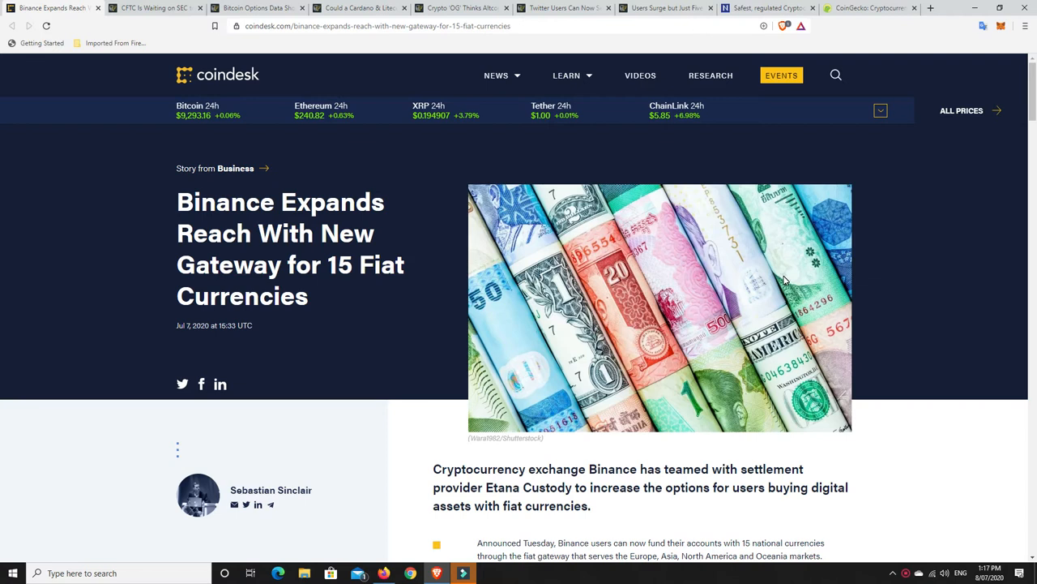
mouse_move(784, 280)
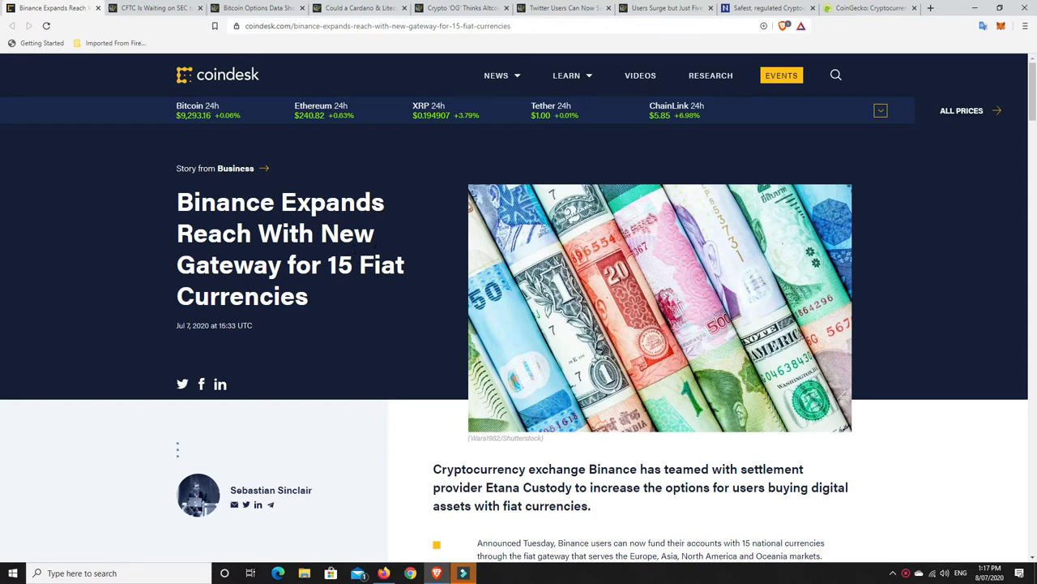
Step: Switch to the second tab's CFTC article on futures for more digital assets
scroll(down, 3)
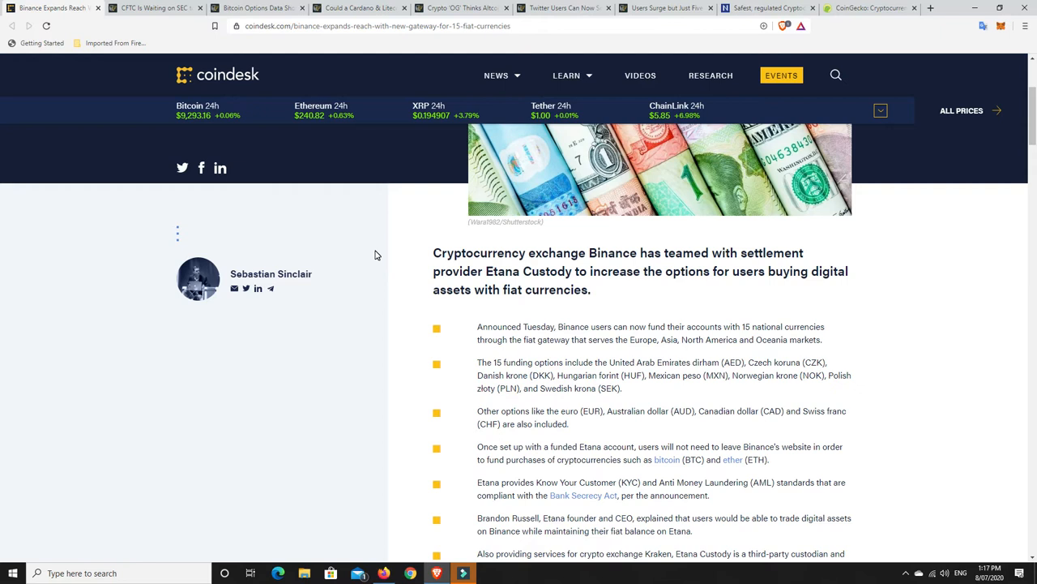
mouse_move(375, 259)
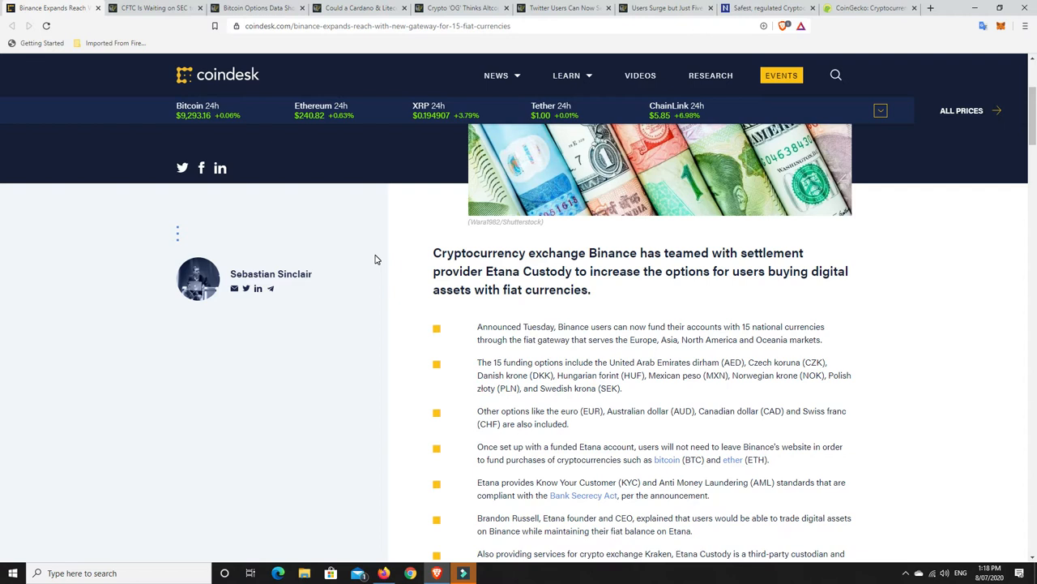
scroll(up, 3)
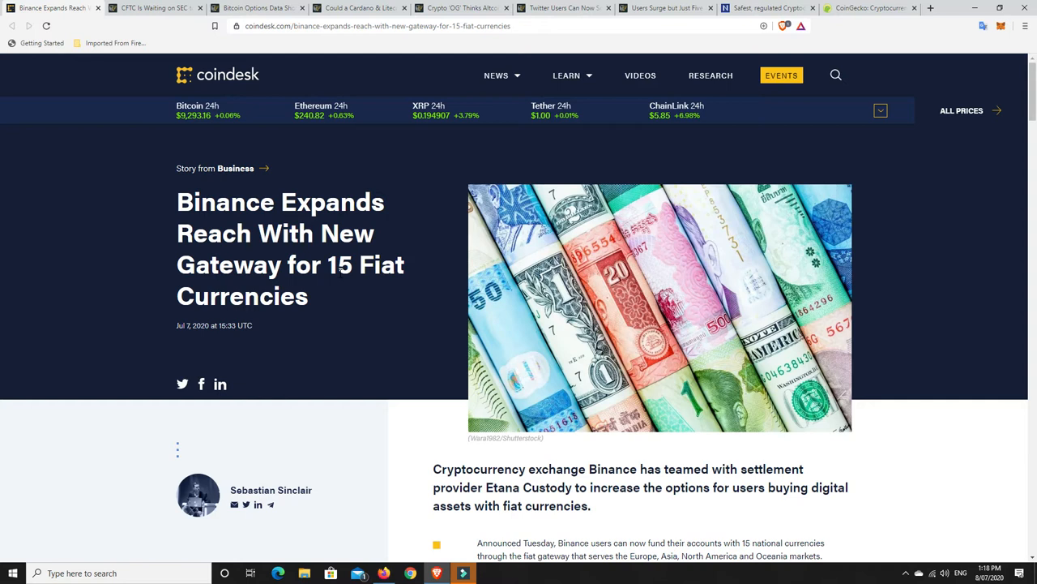
mouse_move(441, 305)
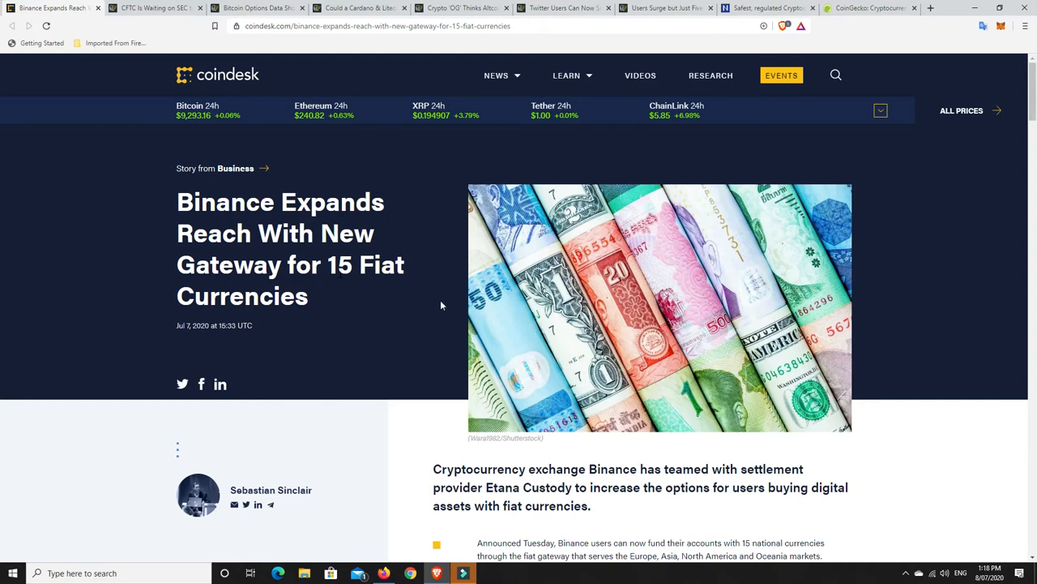
mouse_move(106, 112)
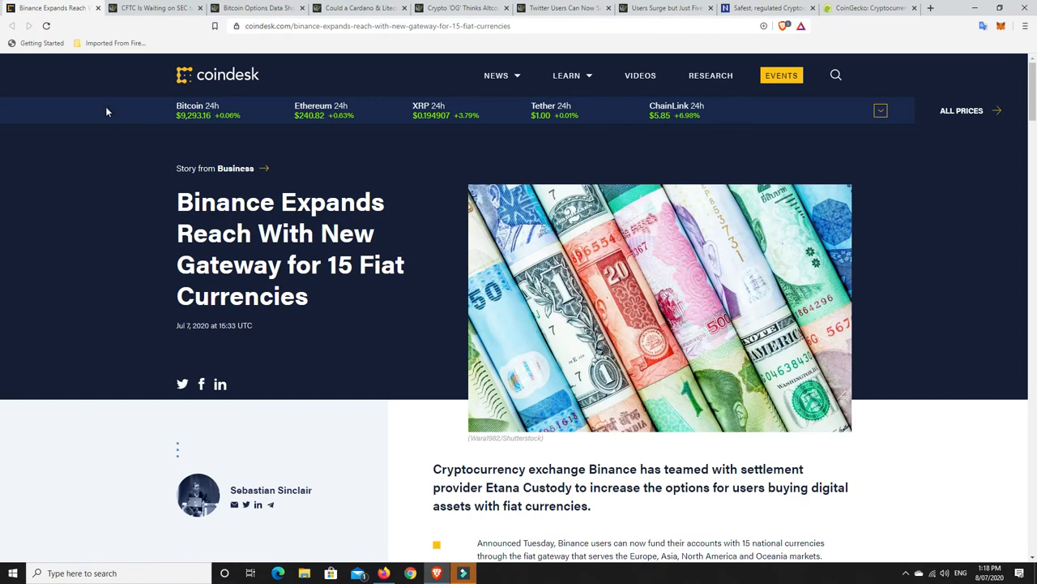
click(154, 8)
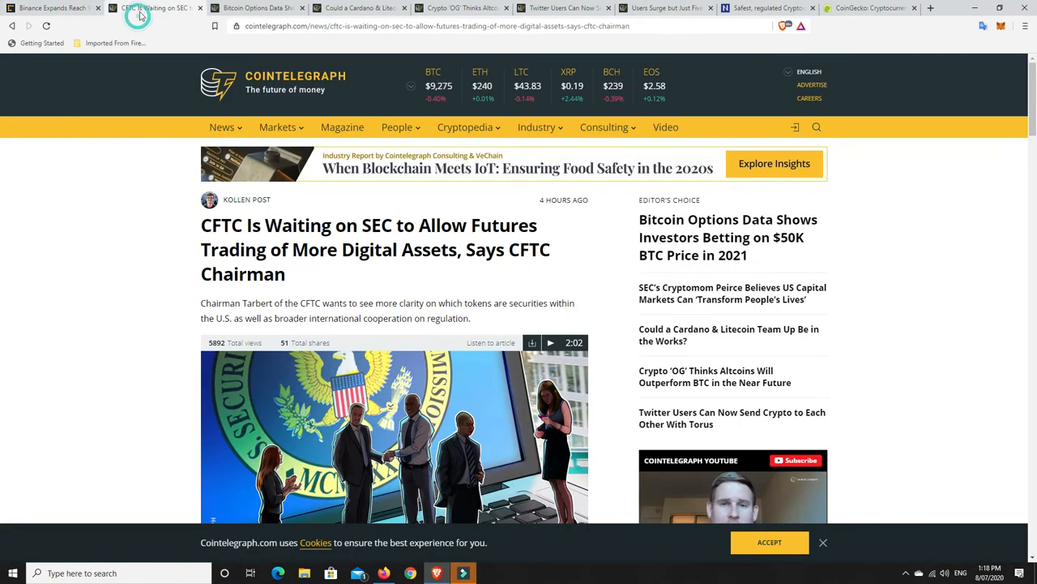
Step: Read the CFTC article down through its section on US global crypto regulation
scroll(down, 3)
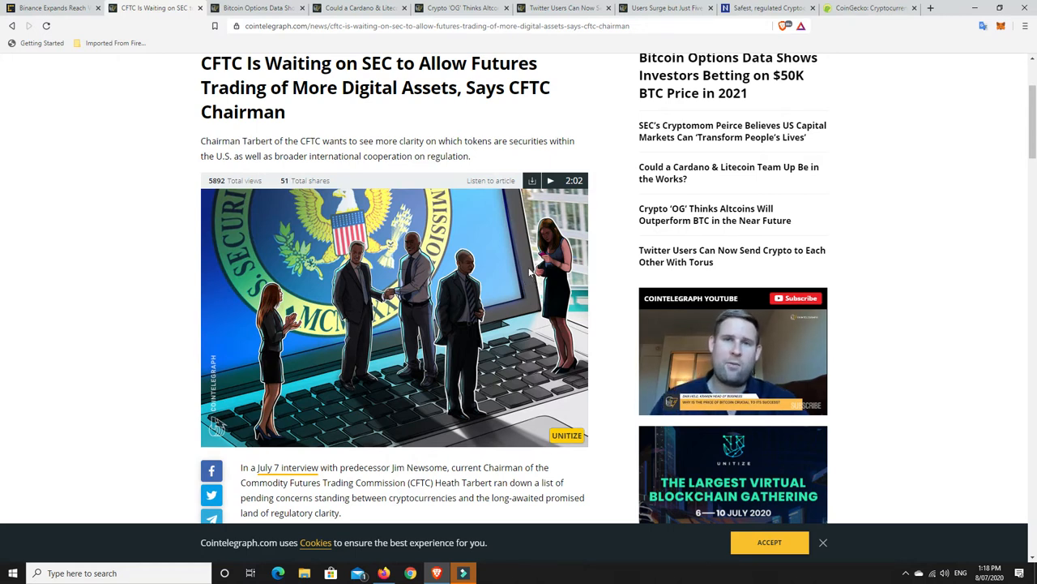
scroll(down, 3)
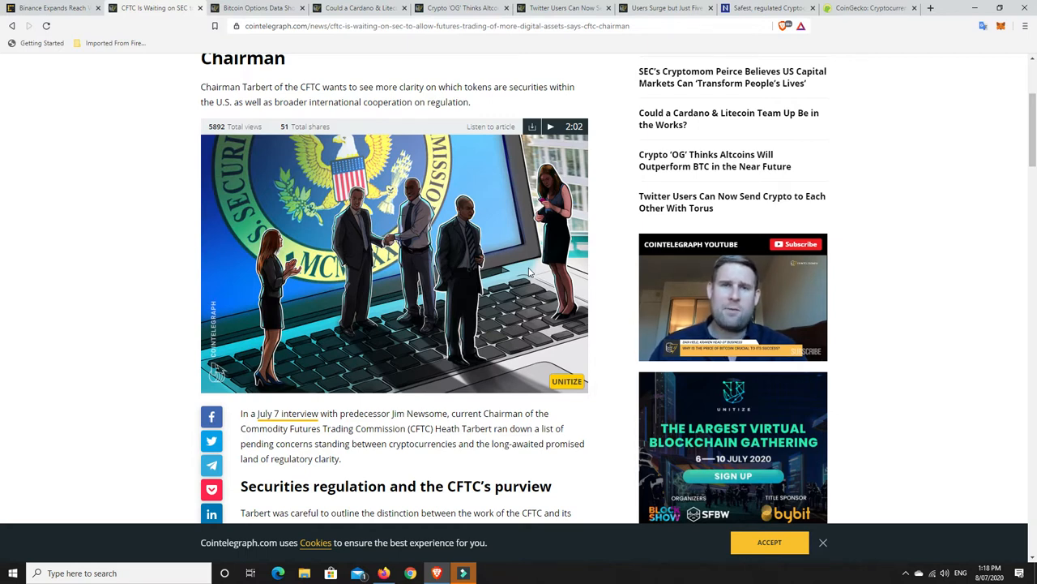
scroll(down, 3)
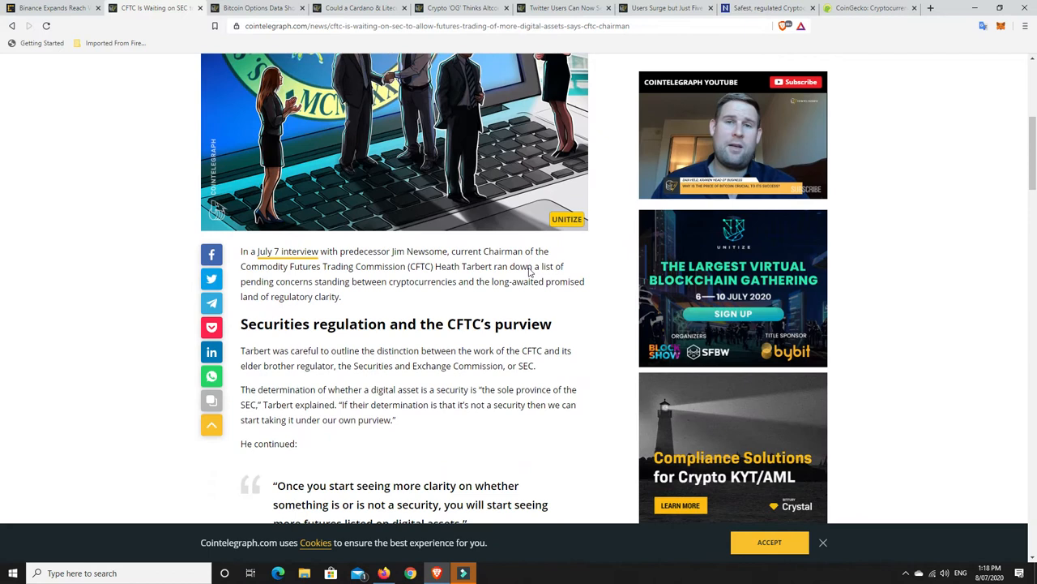
scroll(down, 3)
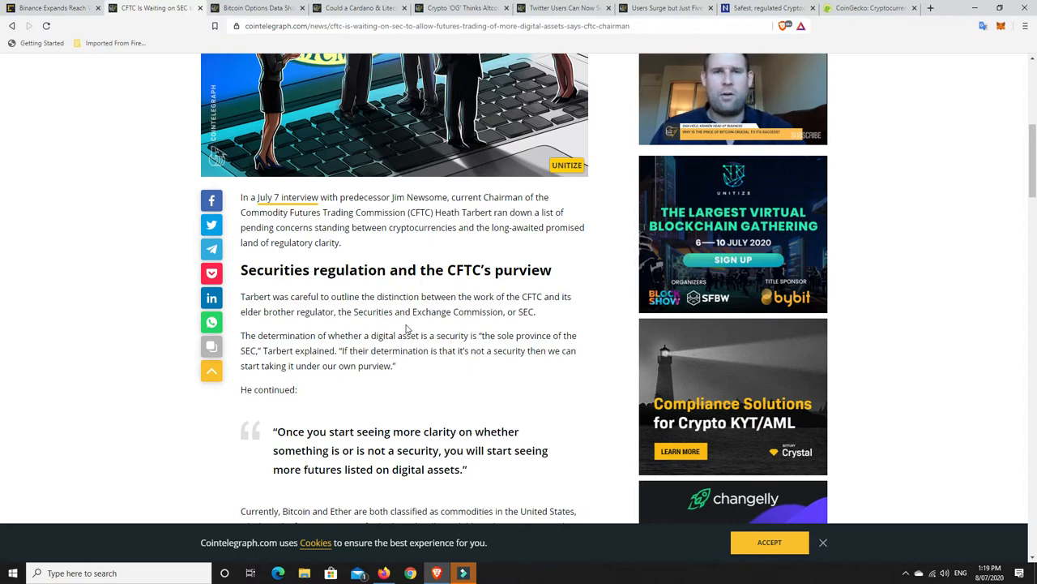
scroll(down, 3)
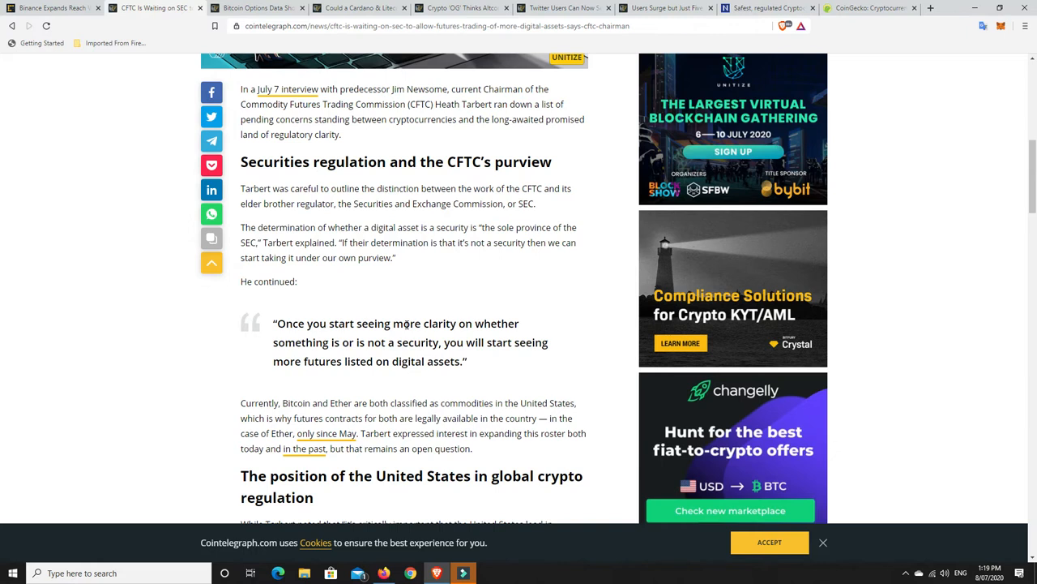
scroll(down, 3)
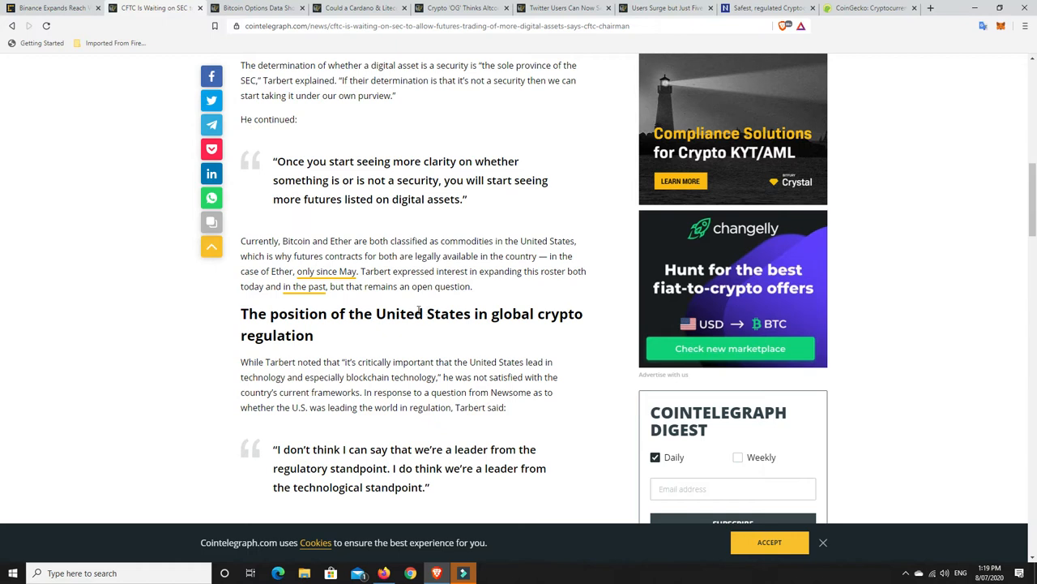
mouse_move(417, 313)
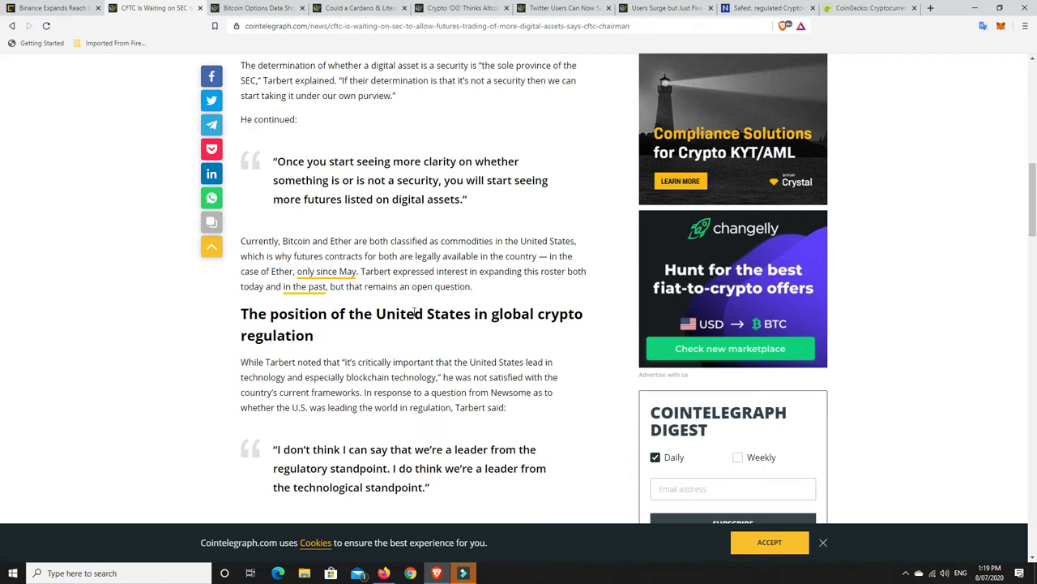
mouse_move(397, 341)
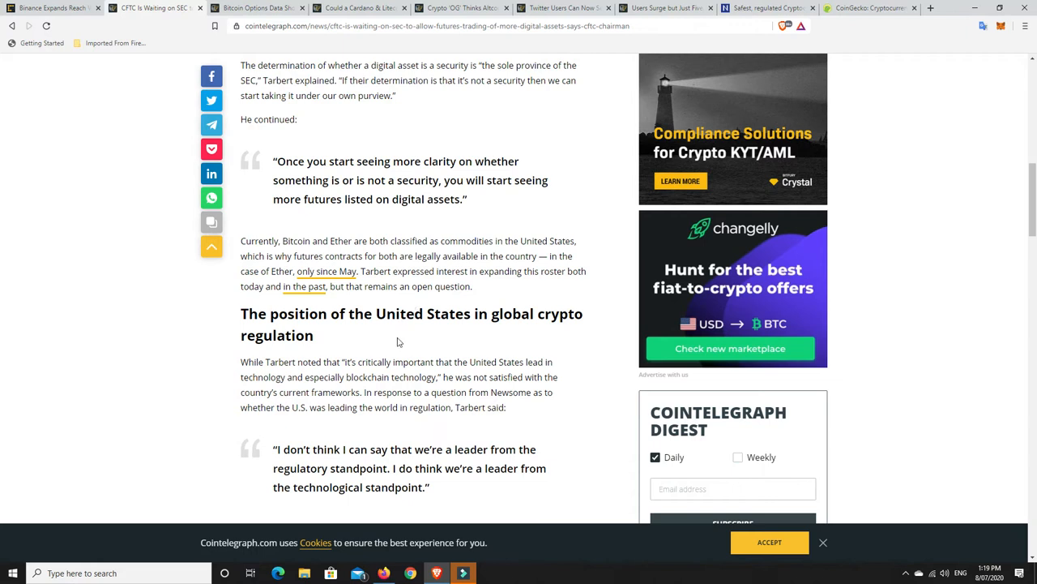
mouse_move(399, 359)
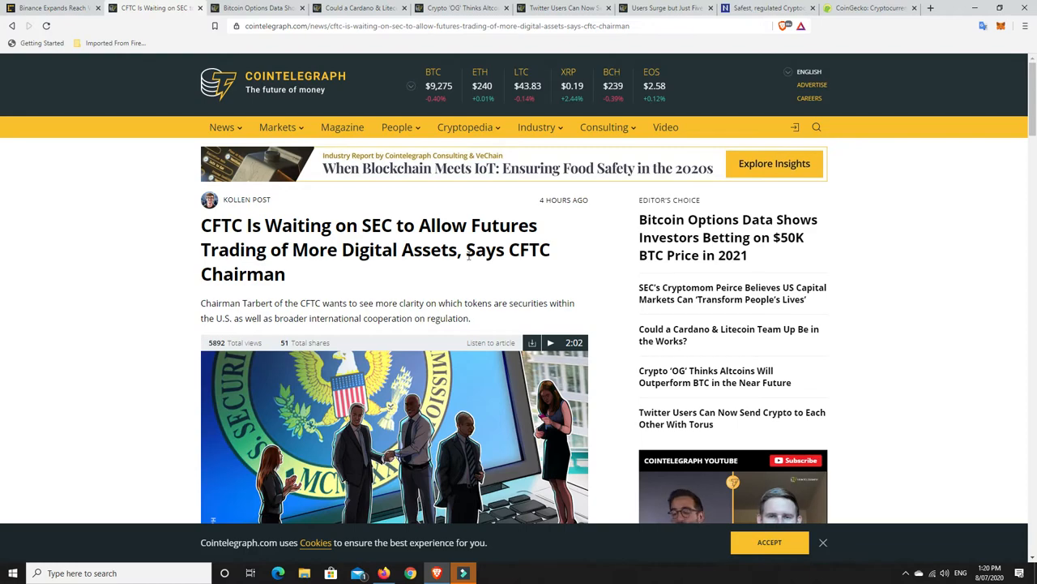
Step: Switch to the Torus tweet-crypto article and read past 'one-step ETH wallet creation' to the tags
click(562, 8)
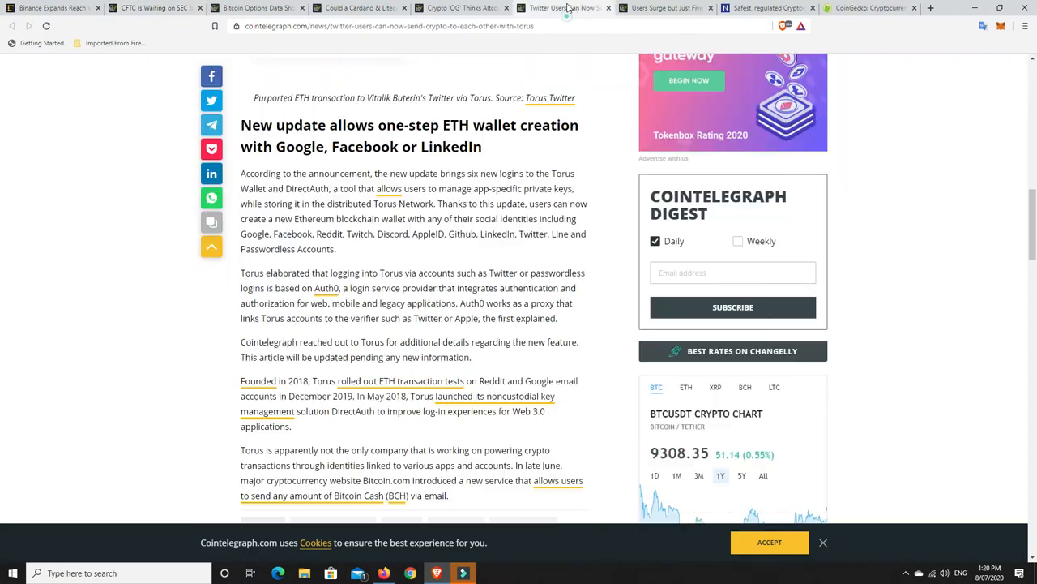
scroll(up, 3)
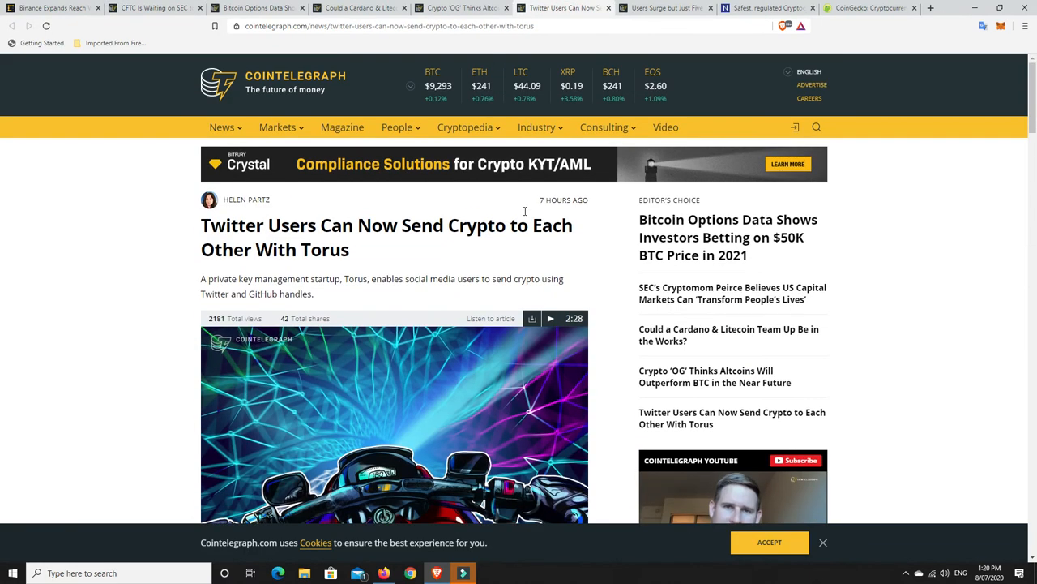
scroll(down, 3)
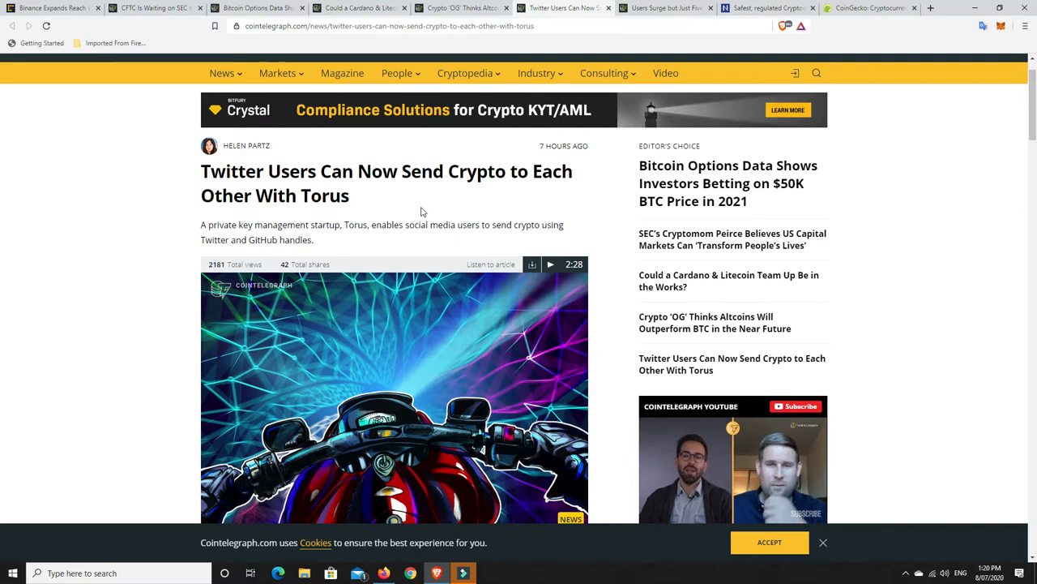
mouse_move(385, 192)
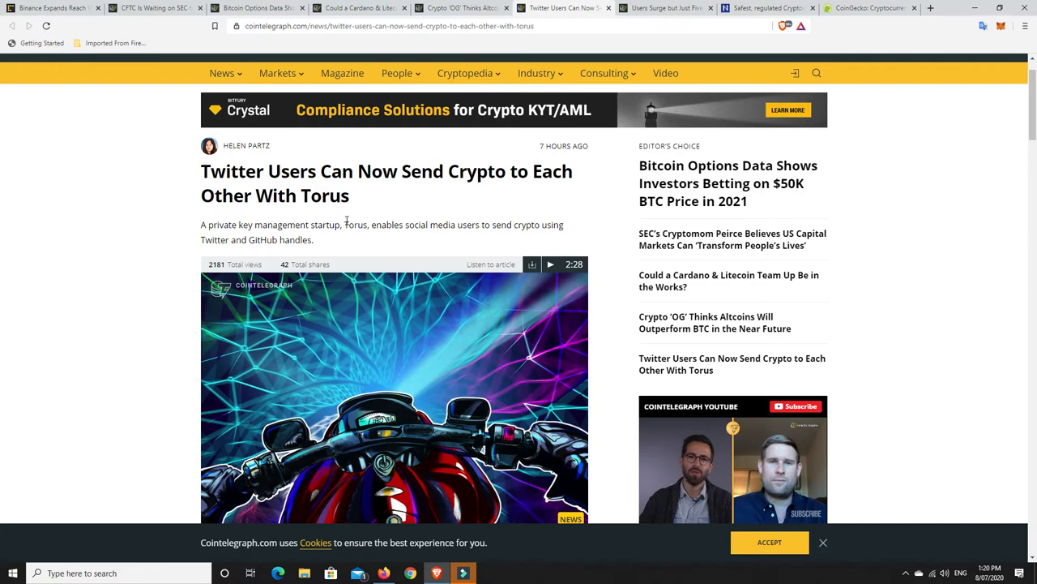
scroll(down, 3)
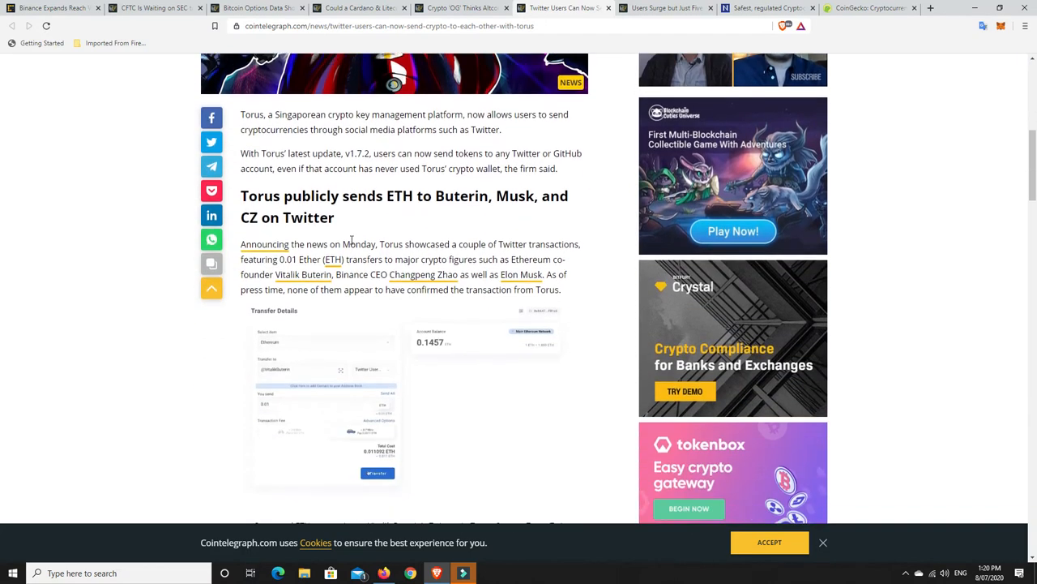
scroll(down, 3)
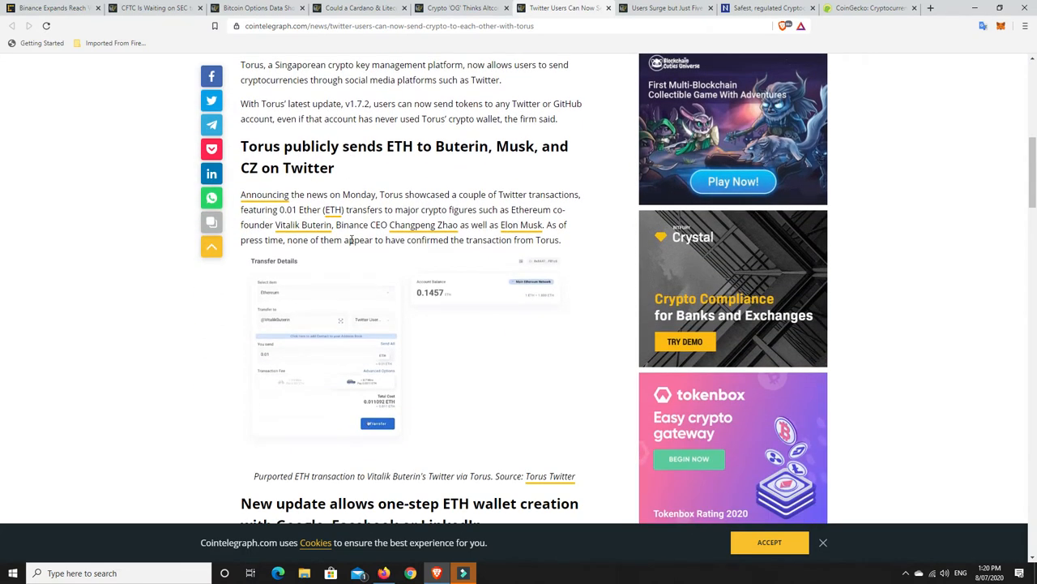
mouse_move(441, 151)
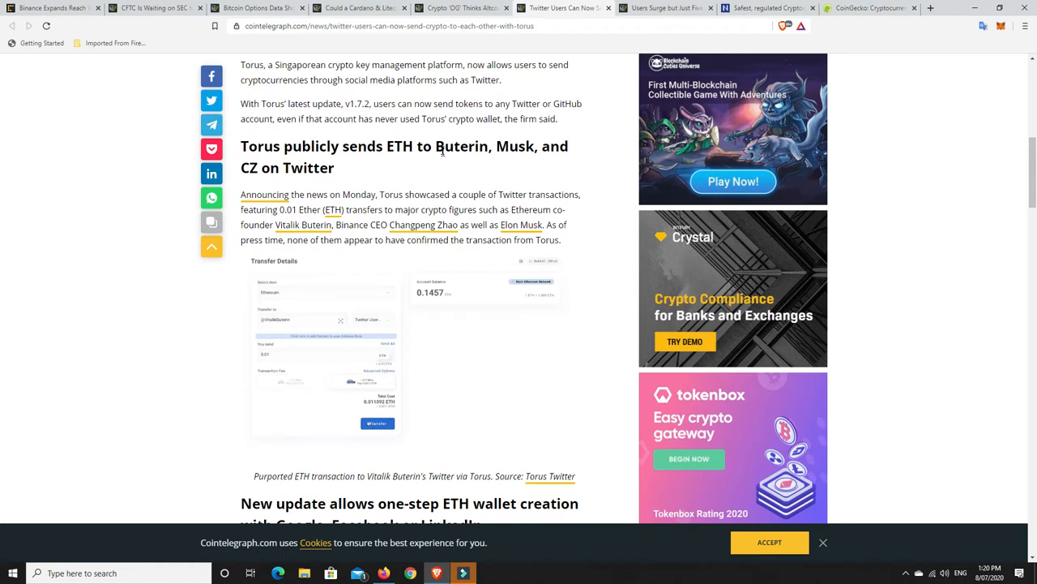
mouse_move(518, 145)
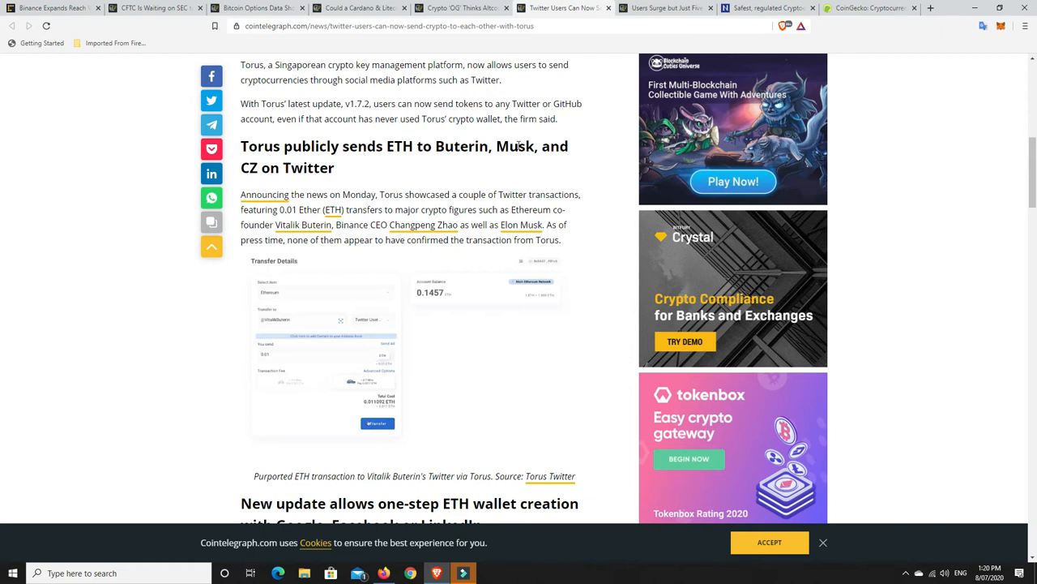
mouse_move(271, 167)
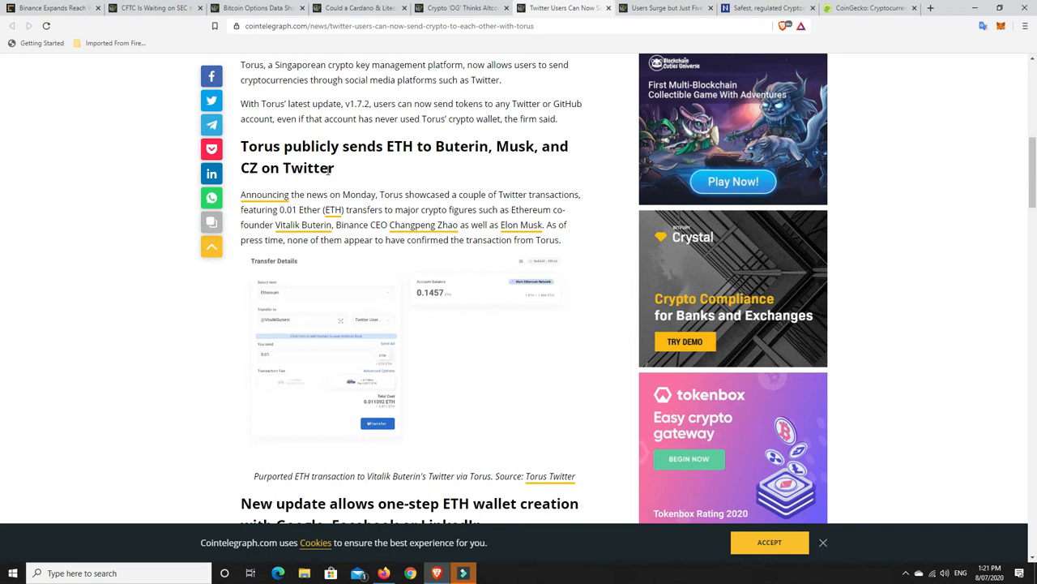
mouse_move(404, 184)
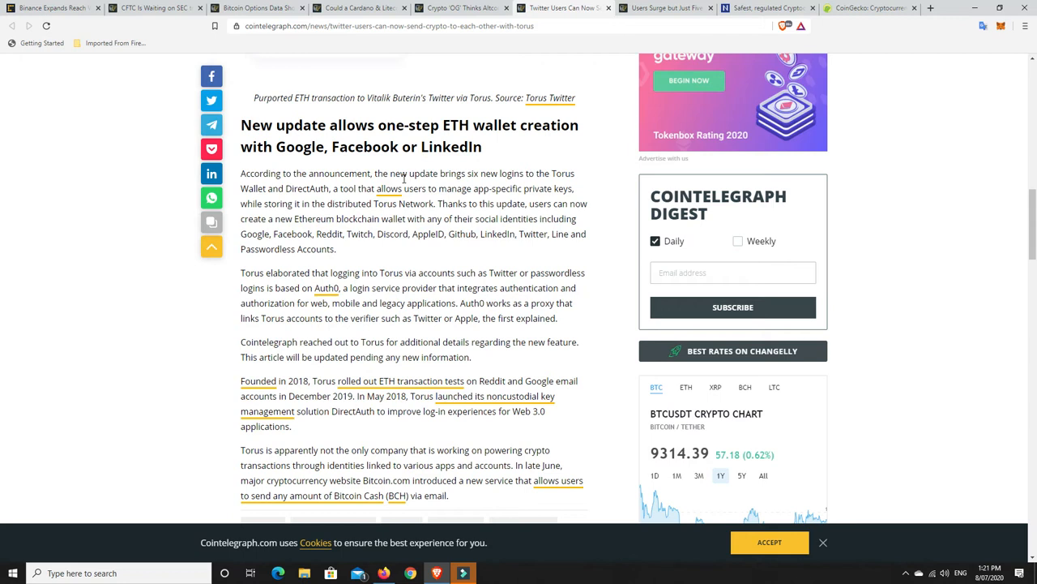
scroll(down, 3)
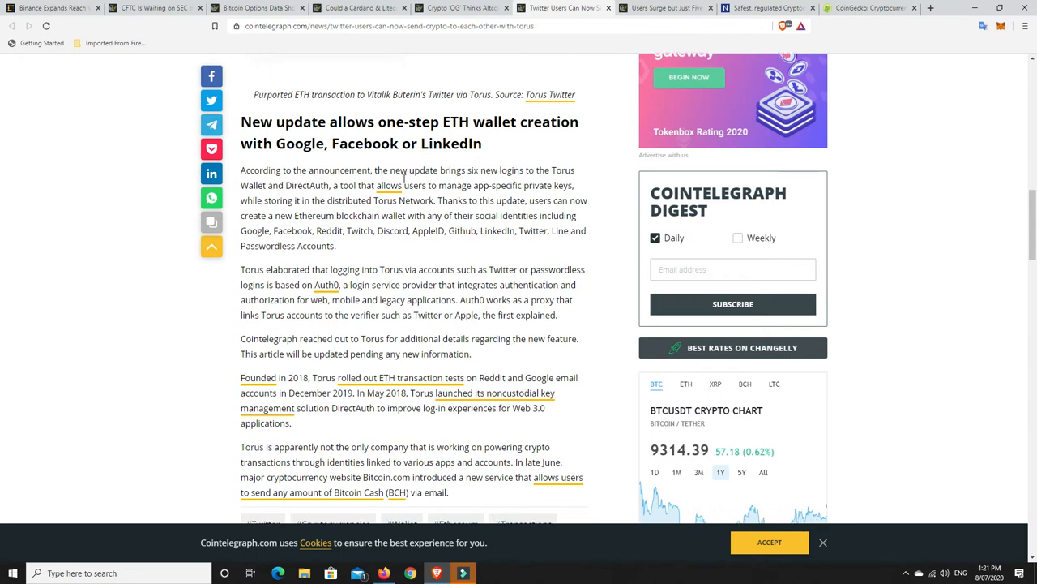
scroll(down, 3)
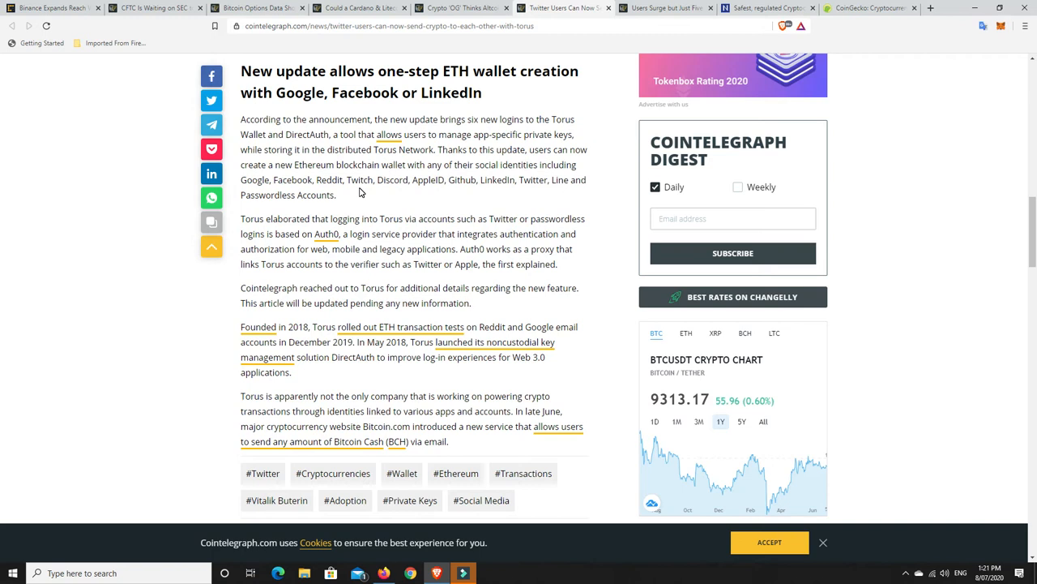
mouse_move(260, 179)
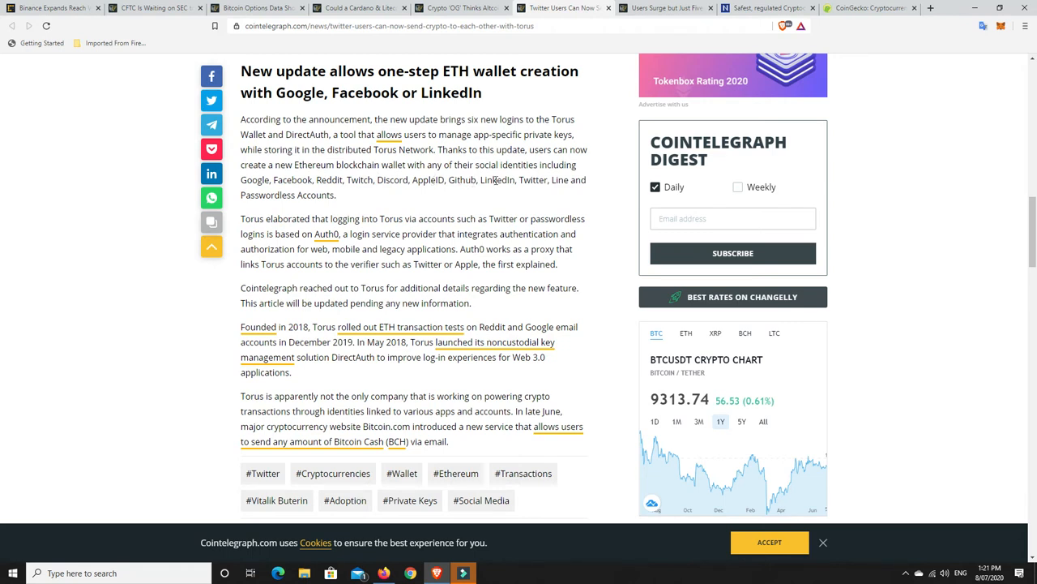
mouse_move(474, 198)
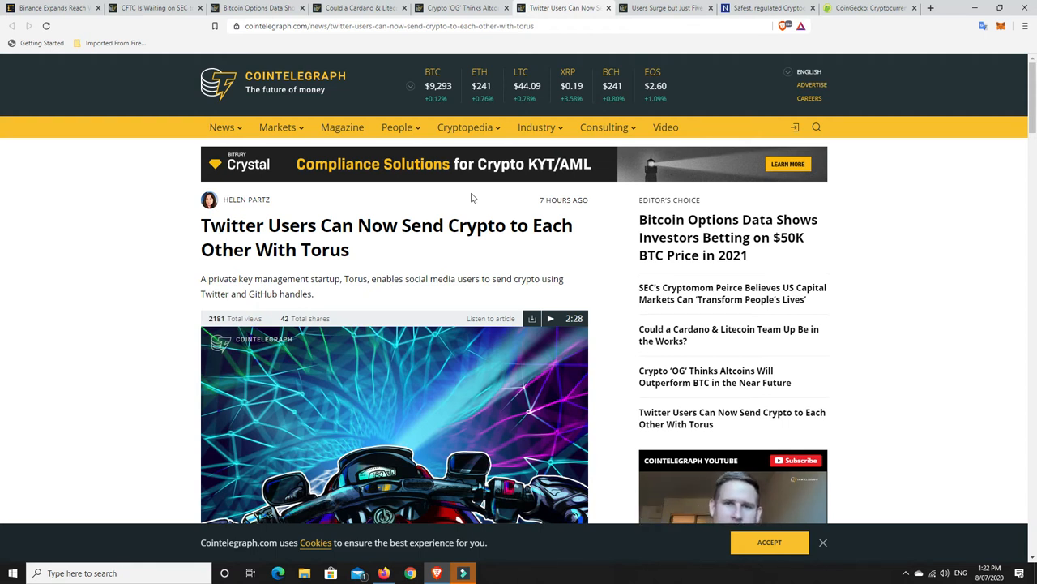
mouse_move(496, 262)
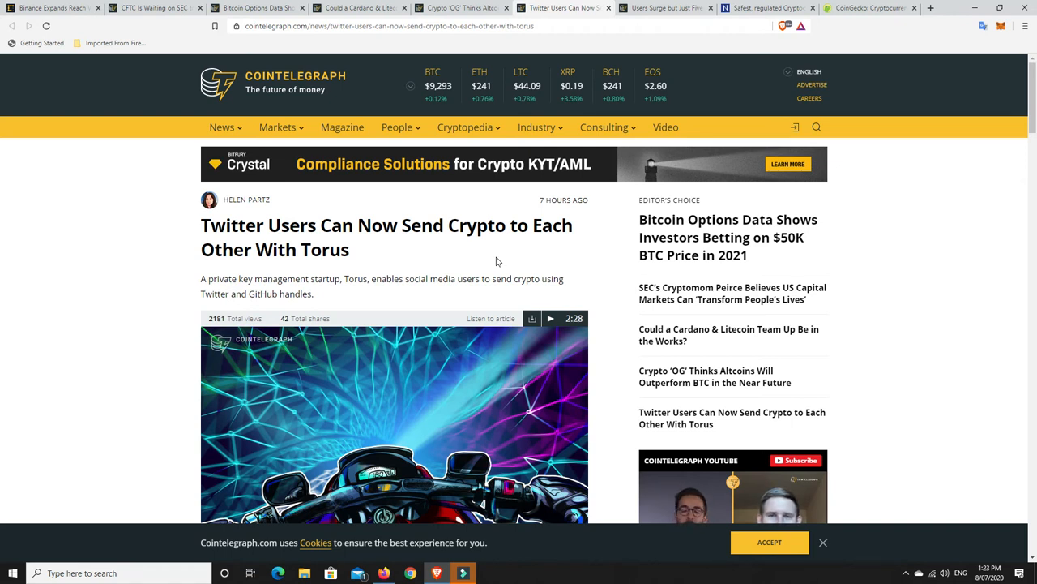
mouse_move(454, 266)
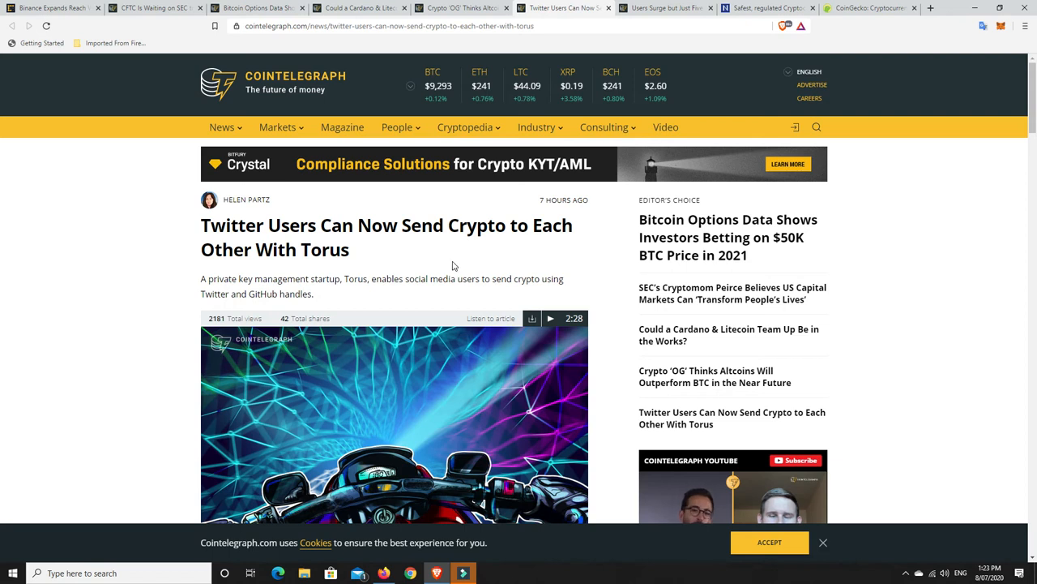
mouse_move(405, 276)
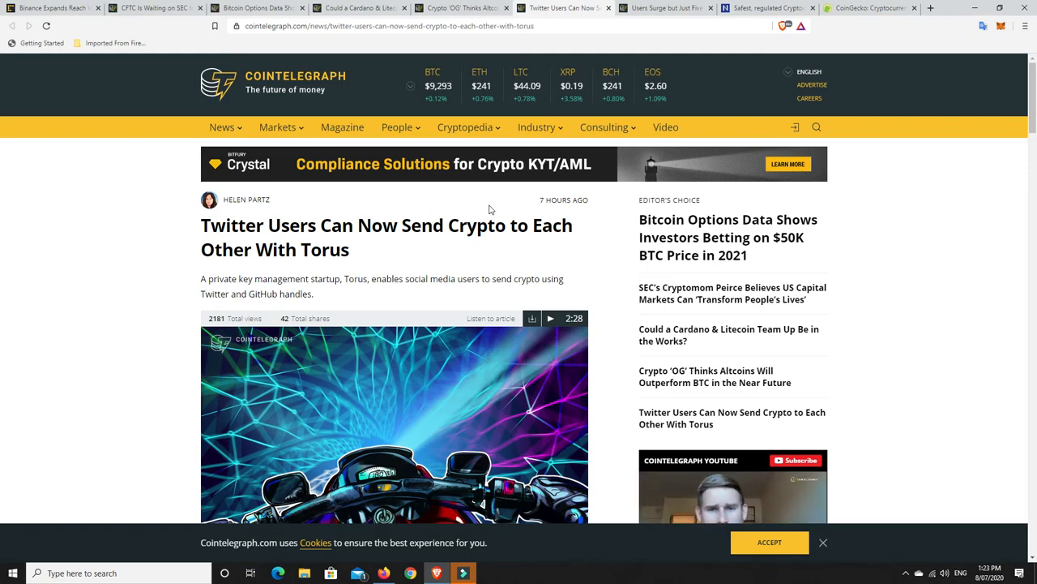
Step: Switch to the Nairametrics Arcoin article and read through the Treasury fund and SEC prospectus paragraphs
click(762, 8)
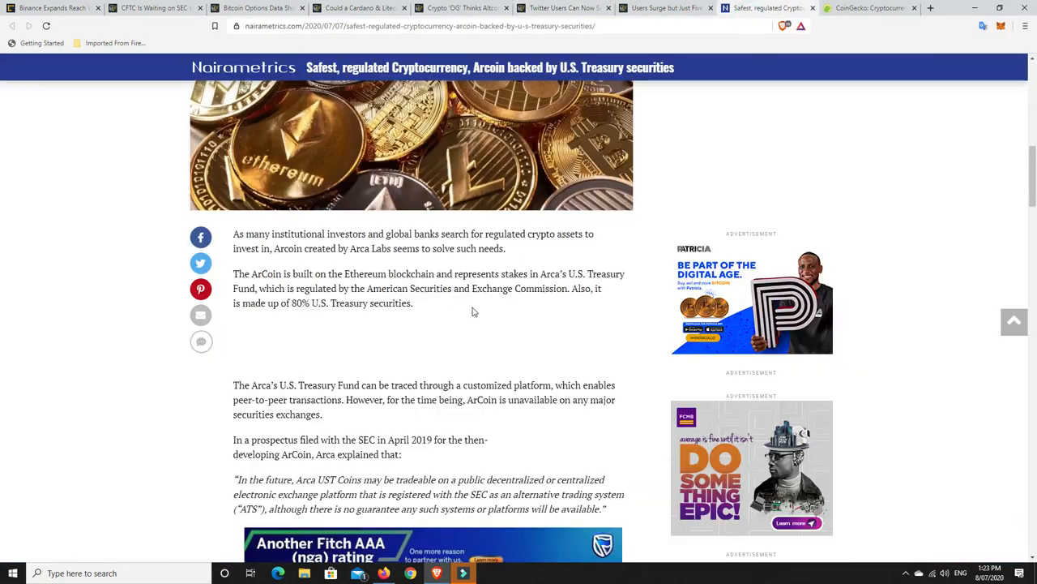
scroll(up, 3)
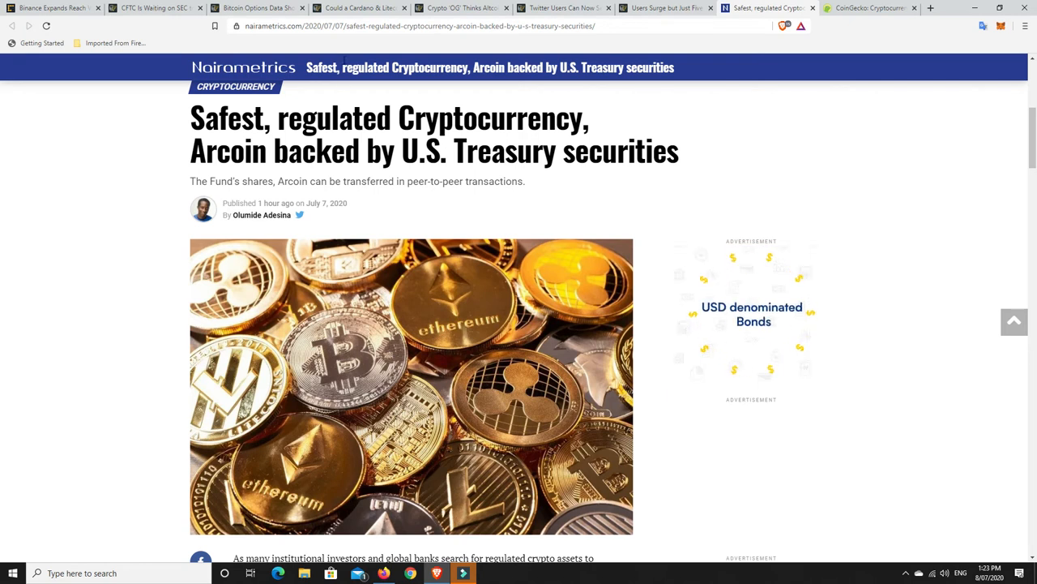
scroll(down, 3)
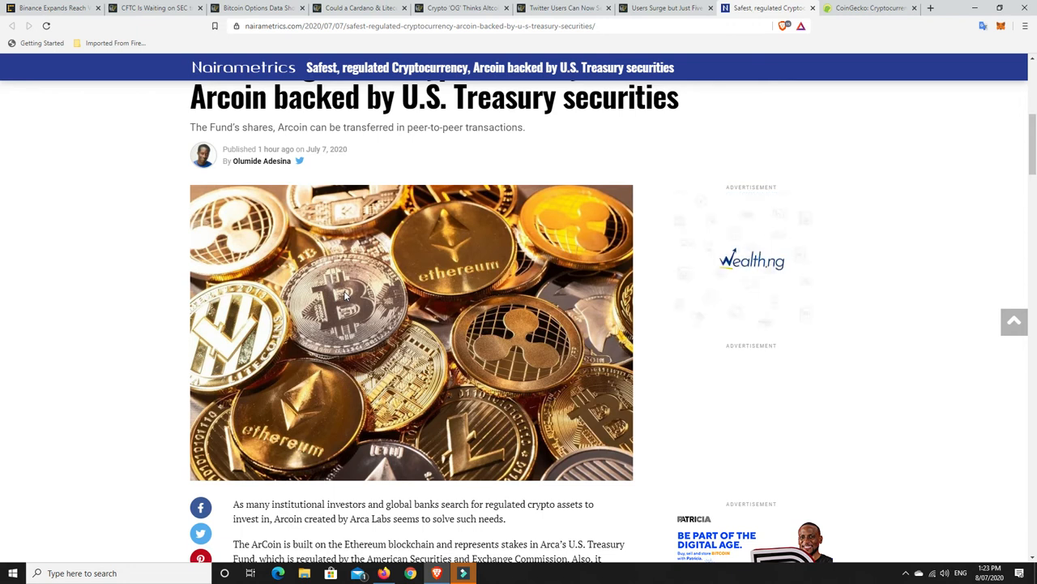
scroll(down, 3)
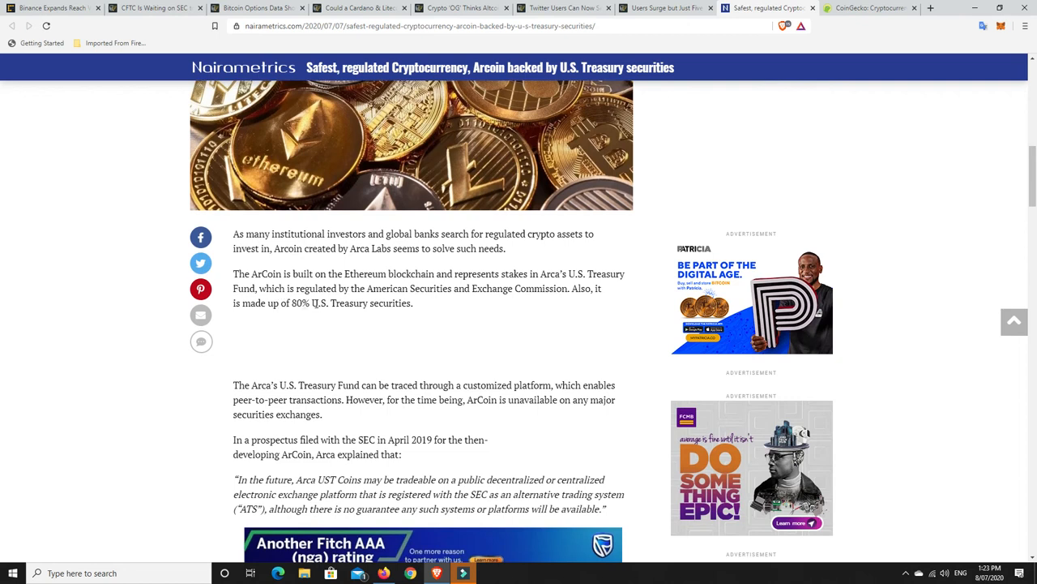
mouse_move(340, 302)
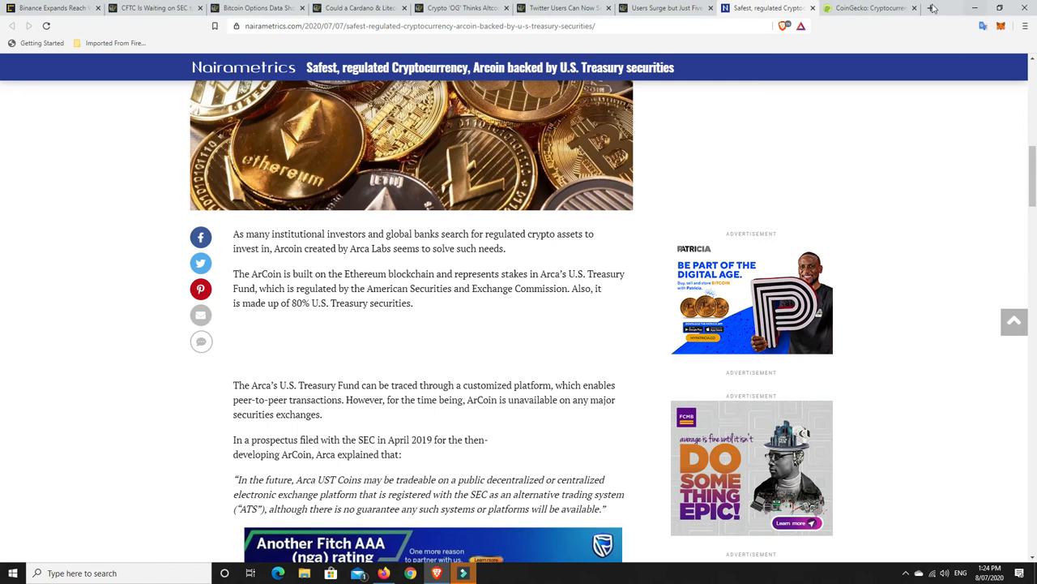
Step: Switch to CoinGecko and scroll to the market-cap table led by Bitcoin, Ethereum and Tether
click(867, 8)
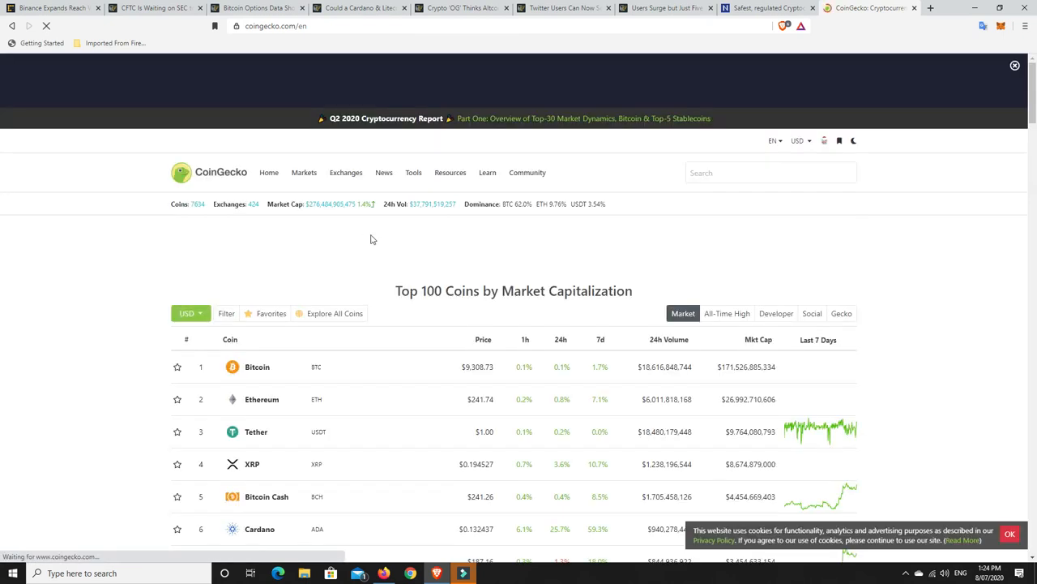
scroll(down, 3)
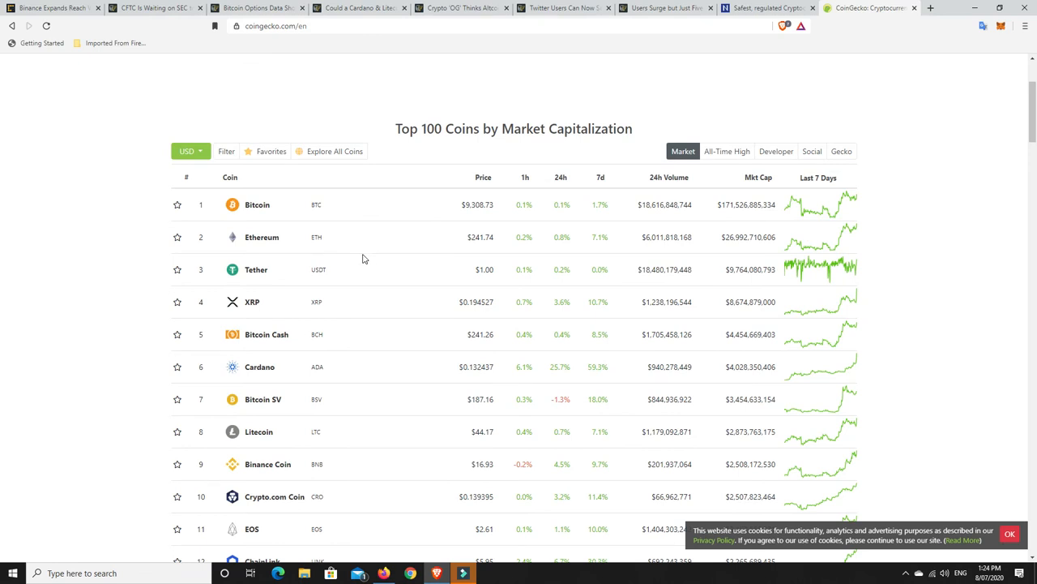
mouse_move(602, 307)
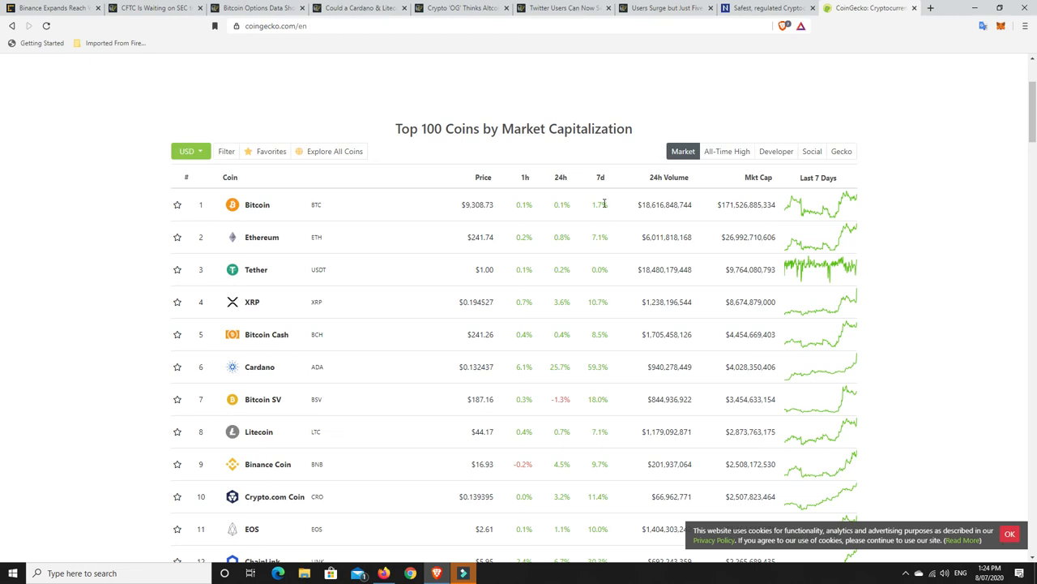
mouse_move(598, 207)
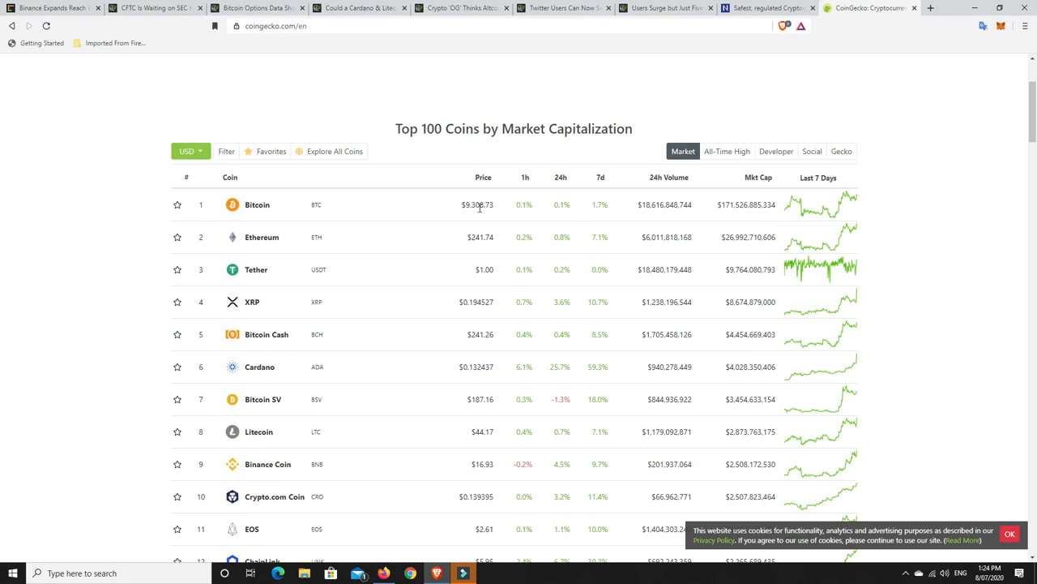
mouse_move(525, 247)
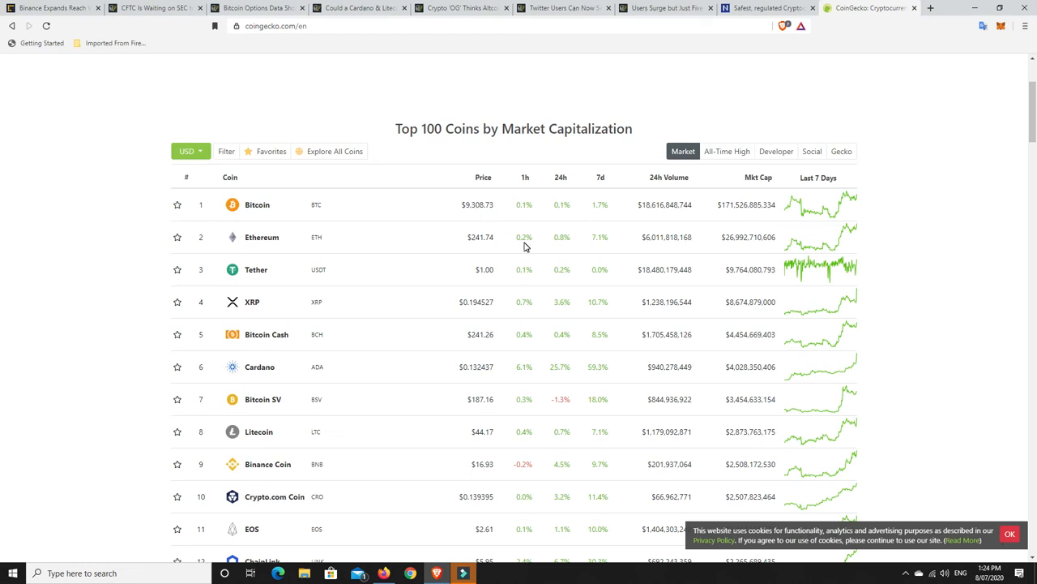
mouse_move(533, 291)
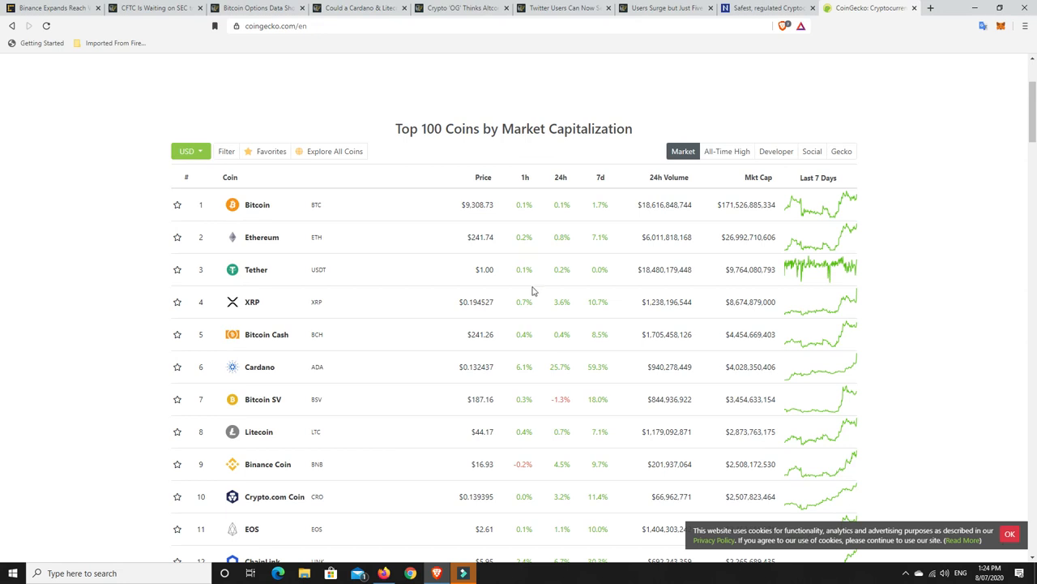
mouse_move(359, 517)
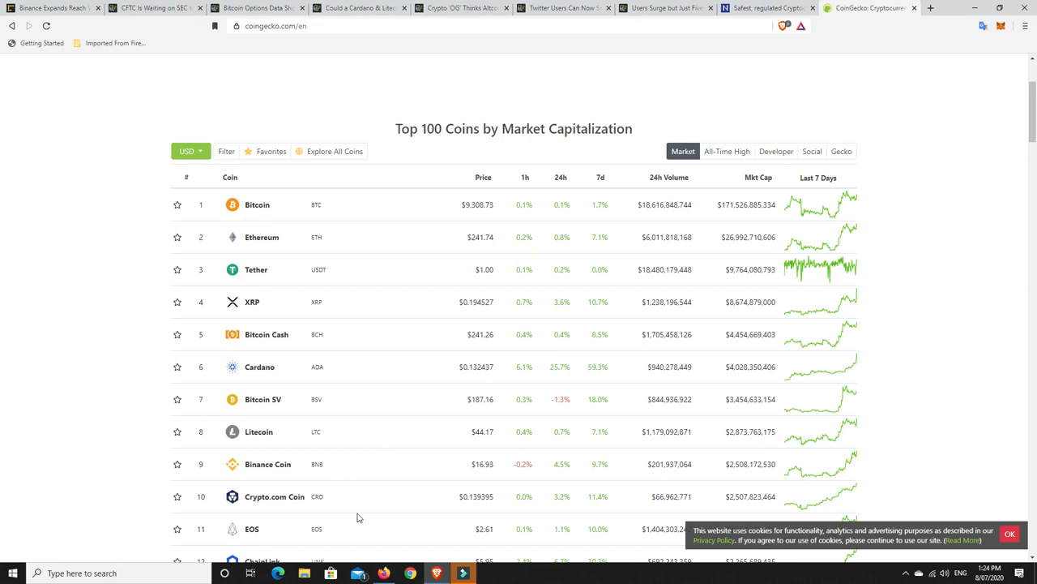
mouse_move(600, 486)
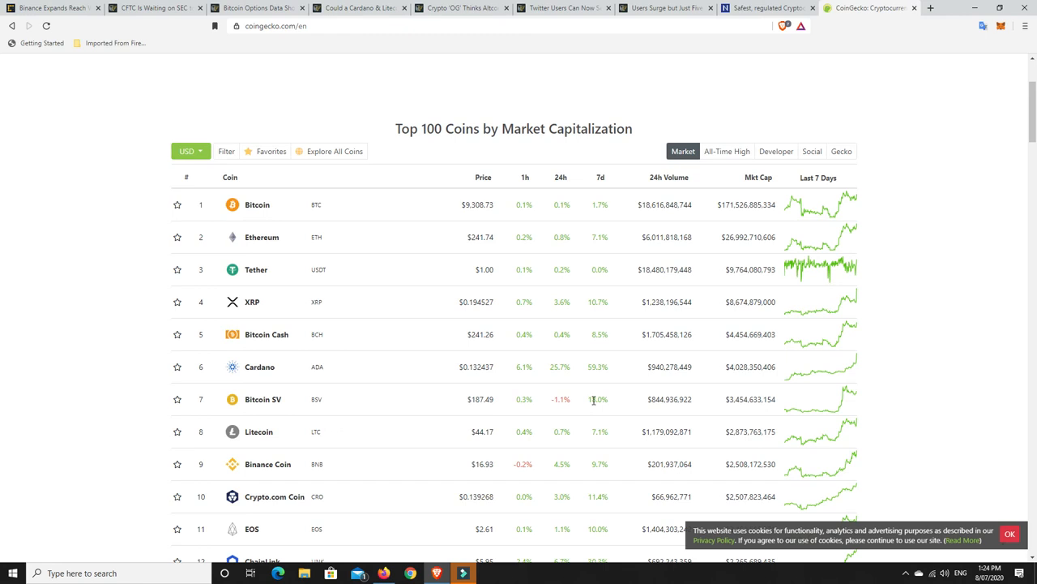
mouse_move(565, 410)
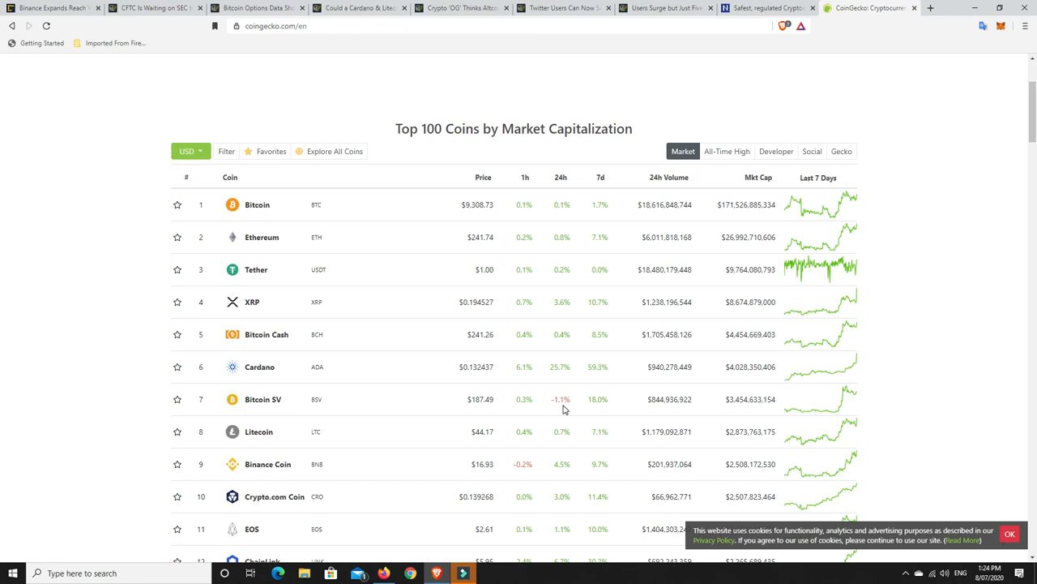
mouse_move(263, 399)
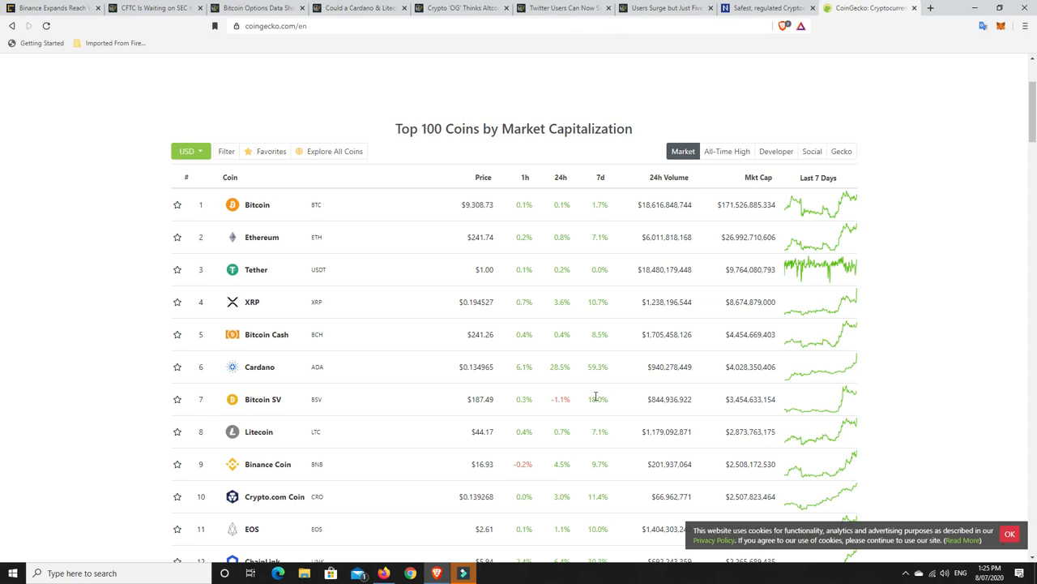
mouse_move(255, 339)
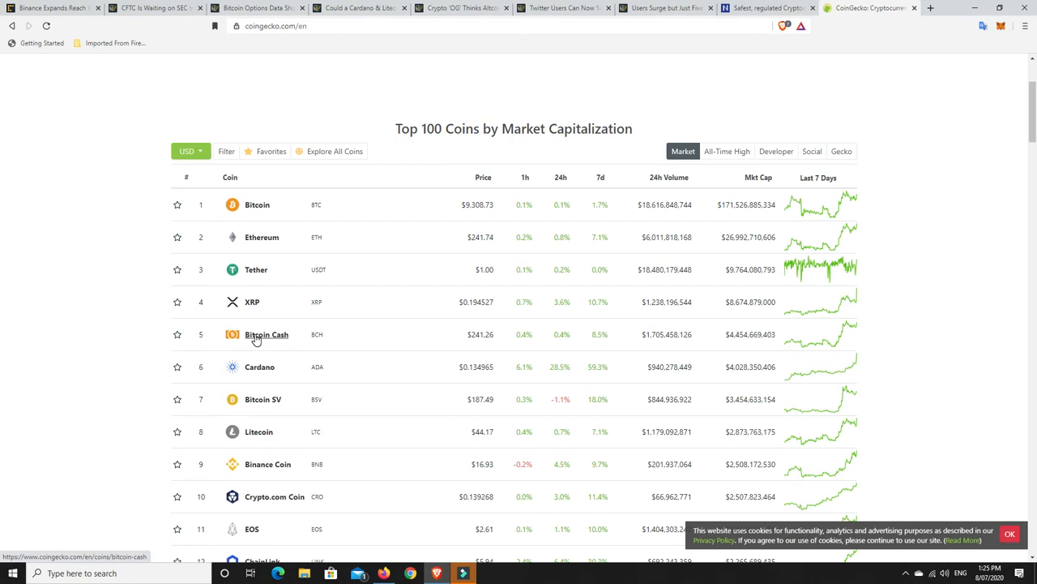
mouse_move(258, 340)
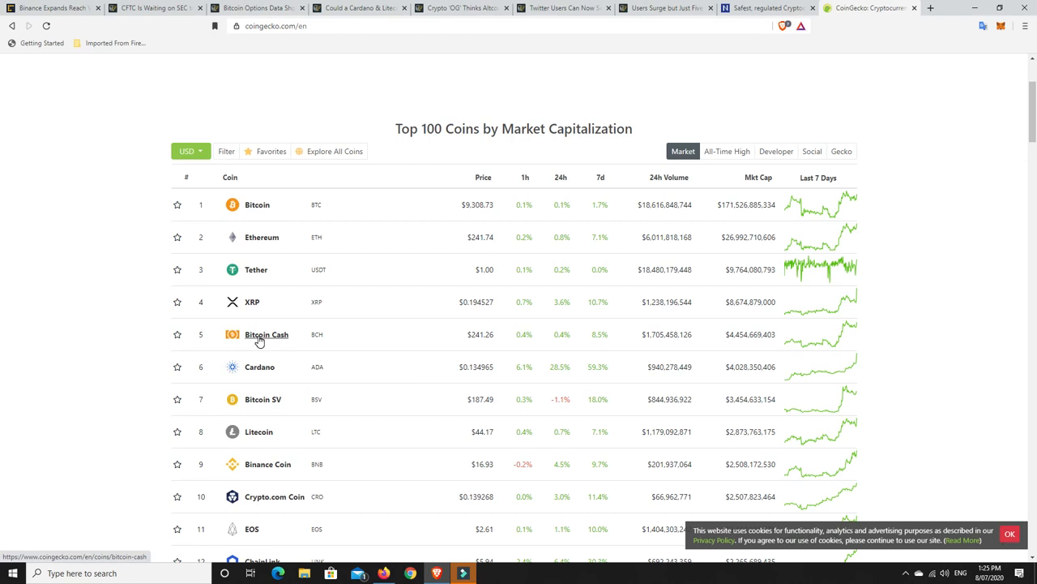
mouse_move(330, 316)
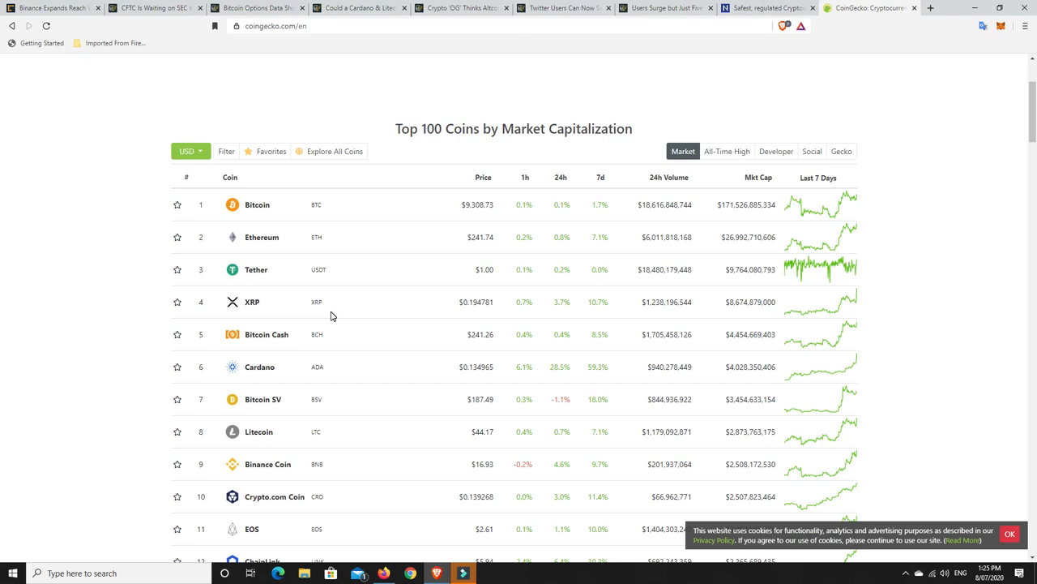
mouse_move(457, 326)
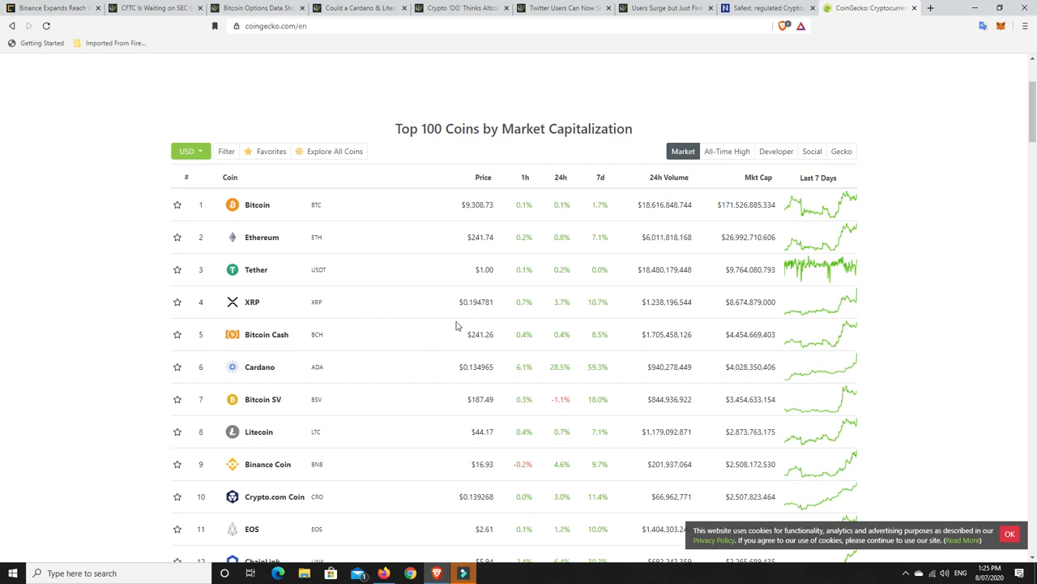
mouse_move(484, 314)
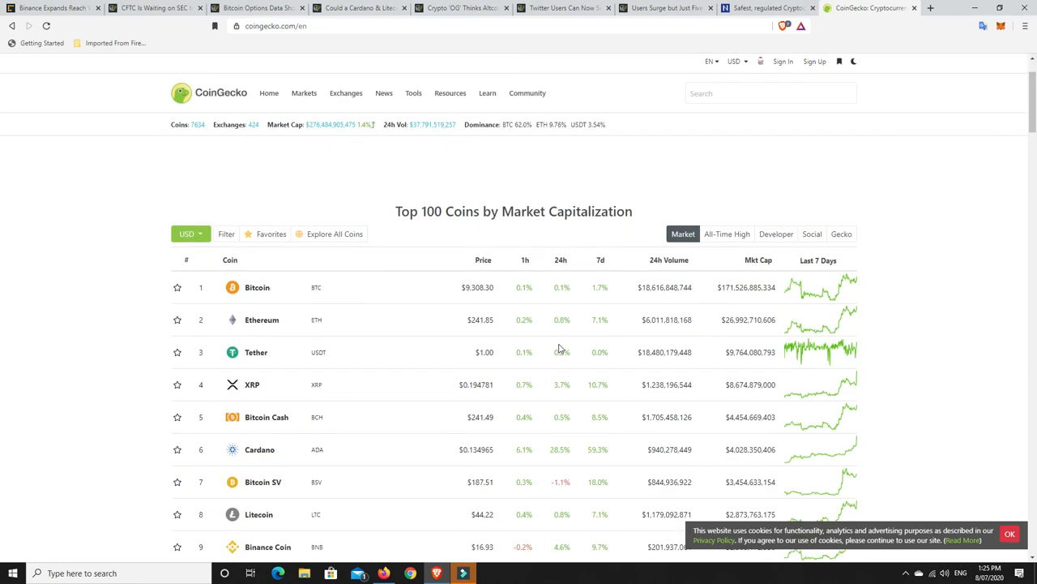
scroll(down, 3)
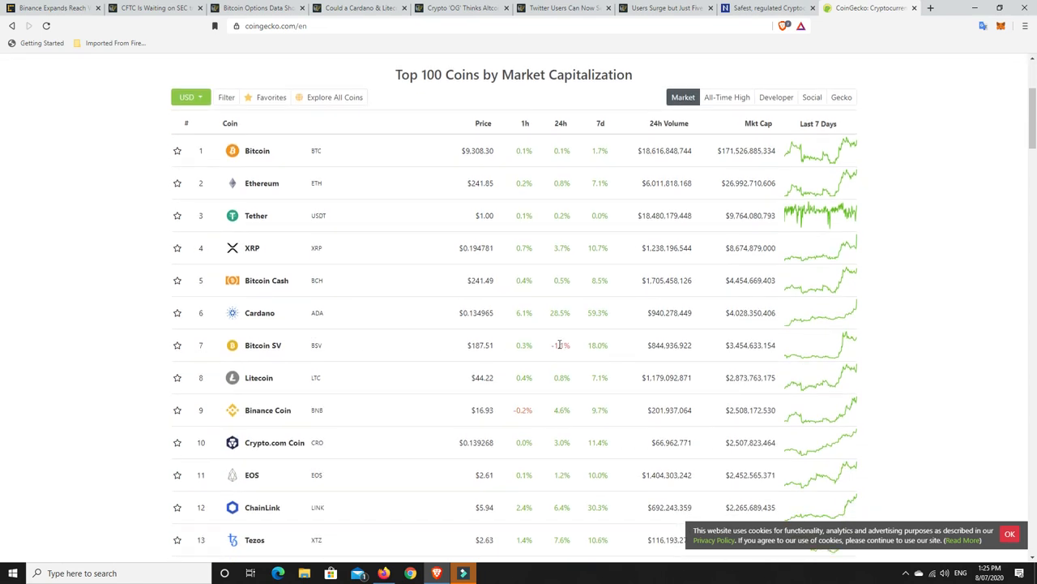